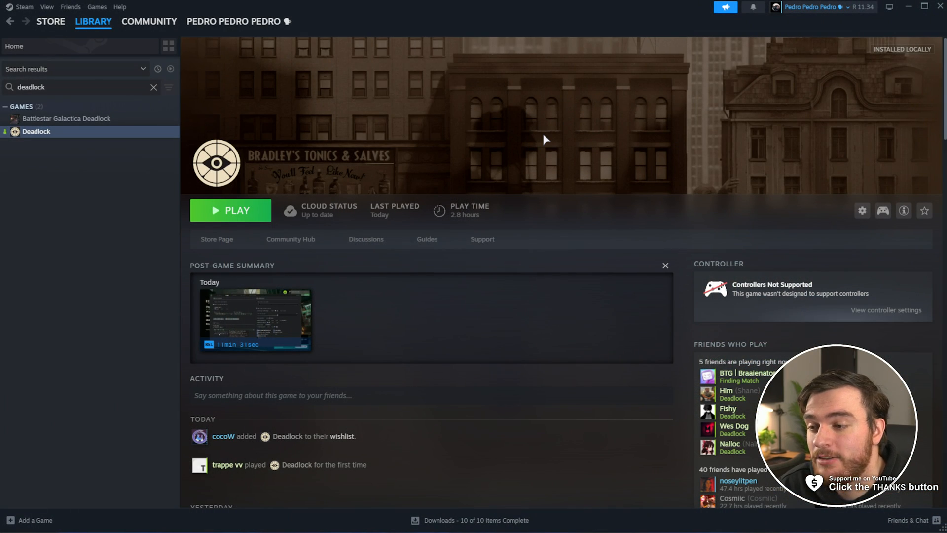
Launch Deadlock from the Steam library and dismiss the Early Development Build notice
{"action": "left_click", "coordinate": [230, 210]}
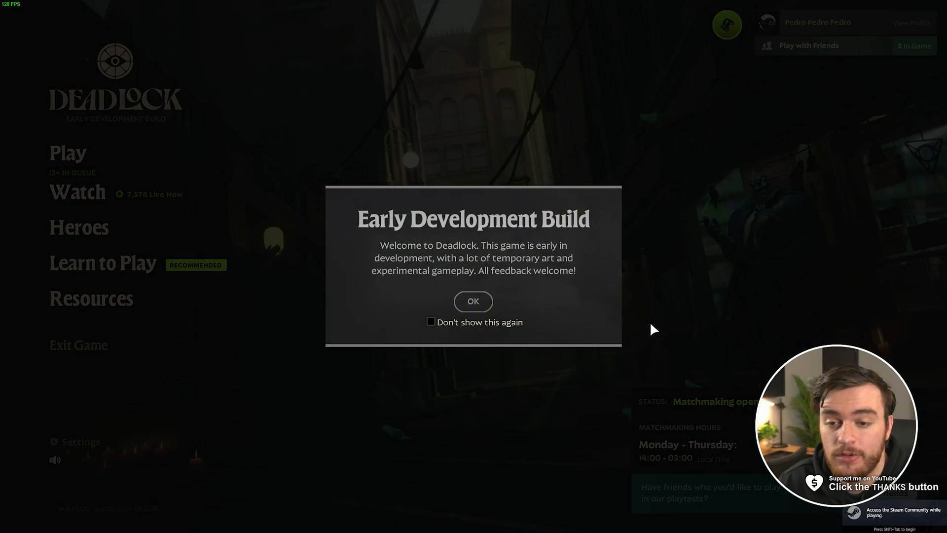
{"action": "left_click", "coordinate": [473, 301]}
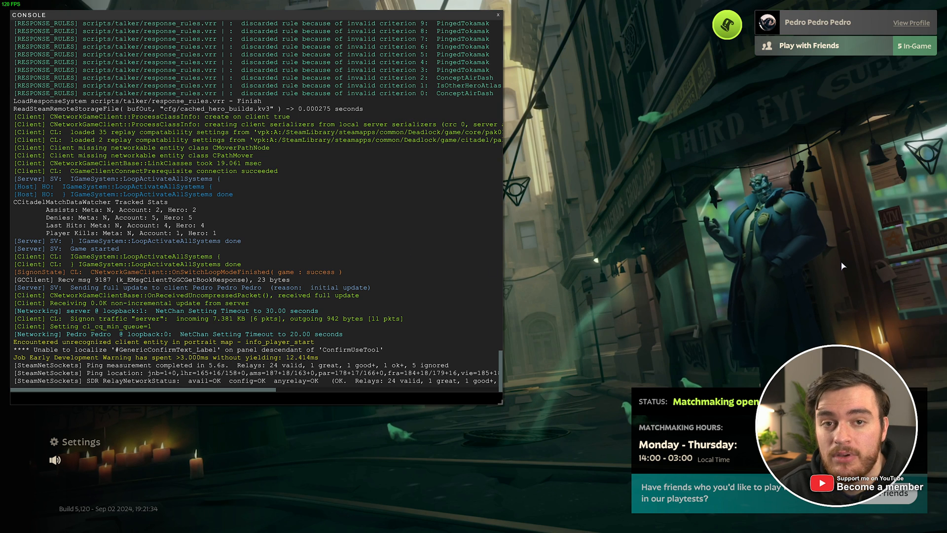
Query citadel_region_override in the Deadlock console, which reports -1, then return to Steam
{"action": "type", "text": "citadel_1v1_bonus_health"}
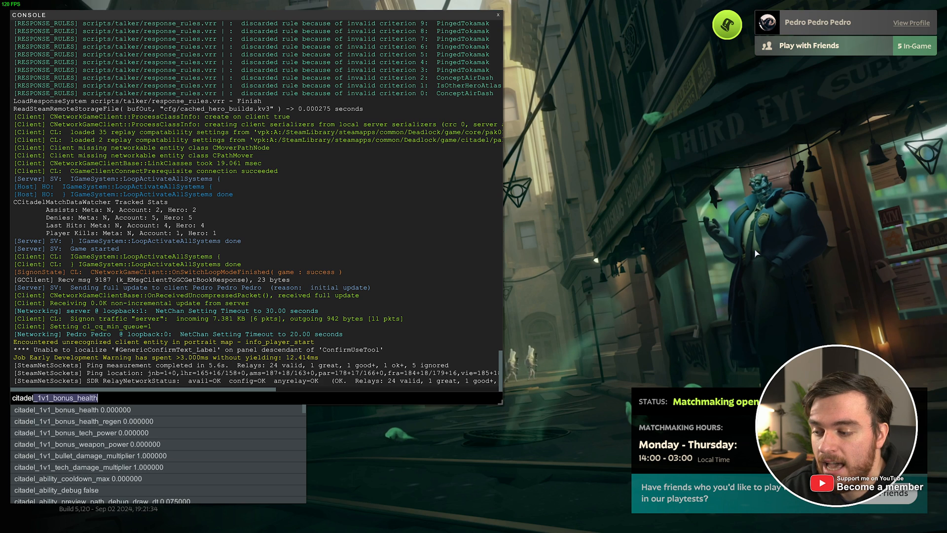
{"action": "type", "text": "citadel_region_override"}
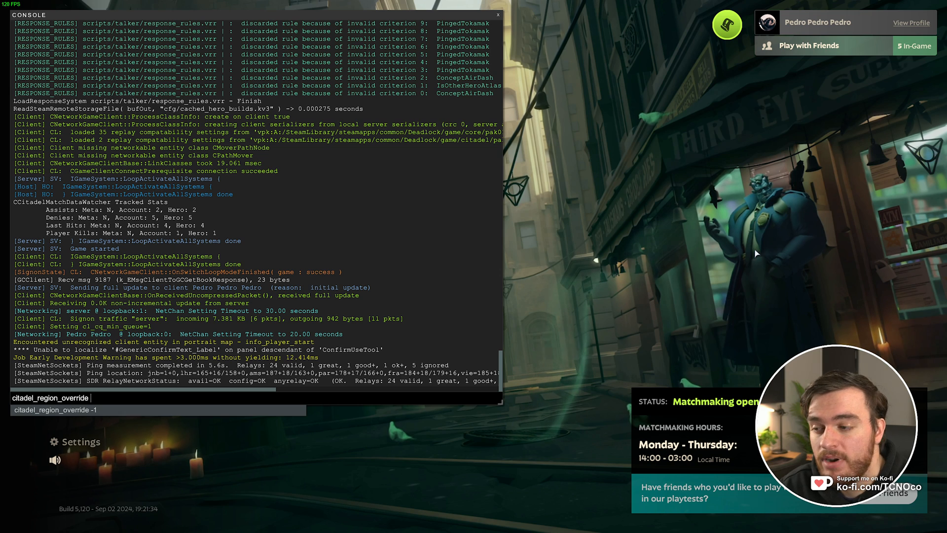
{"action": "key", "text": "Return"}
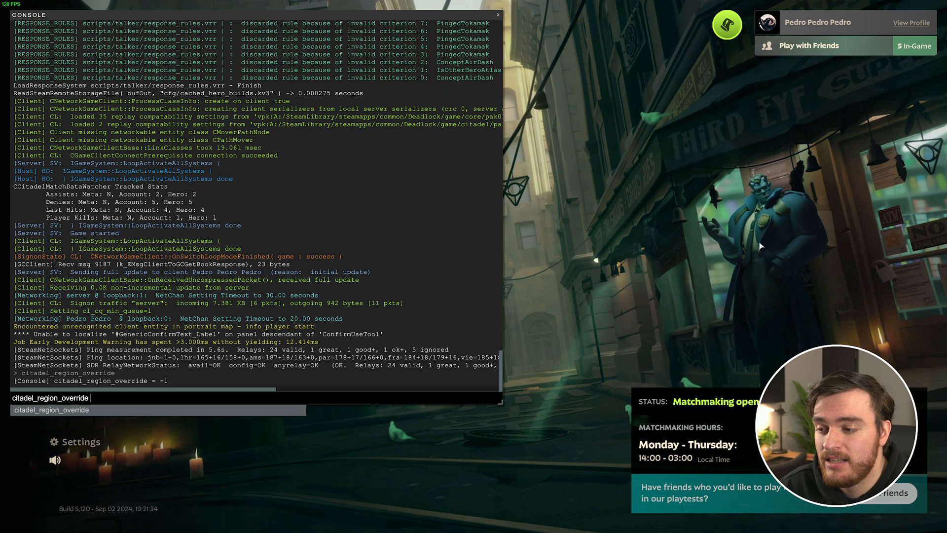
{"action": "mouse_move", "coordinate": [552, 103]}
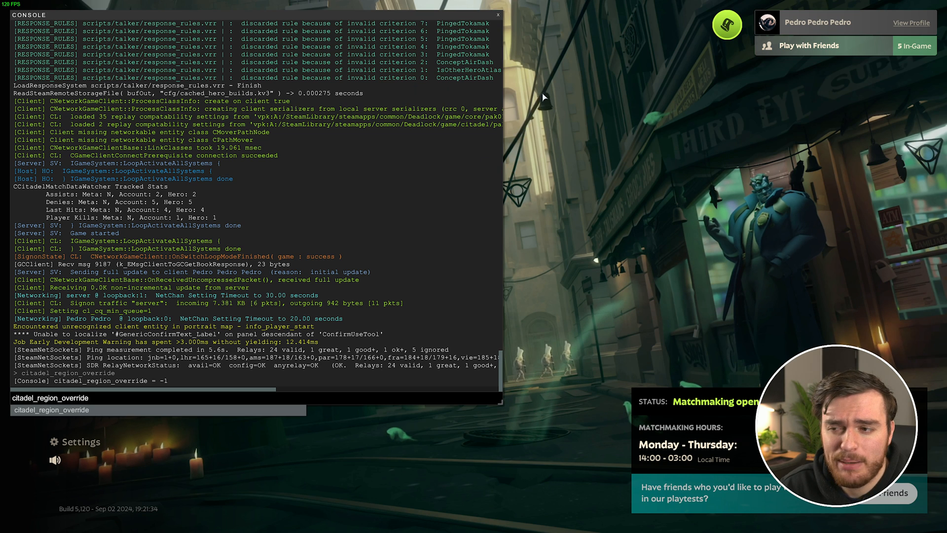
{"action": "left_click", "coordinate": [497, 15]}
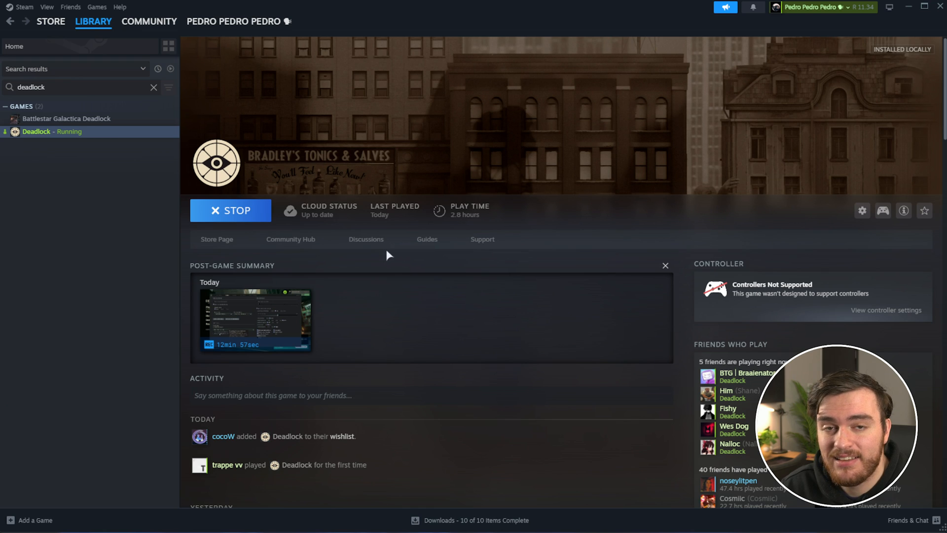
Append +citadel_region_override 1 to Deadlock's launch options after '-high -threads 31'
{"action": "right_click", "coordinate": [36, 131]}
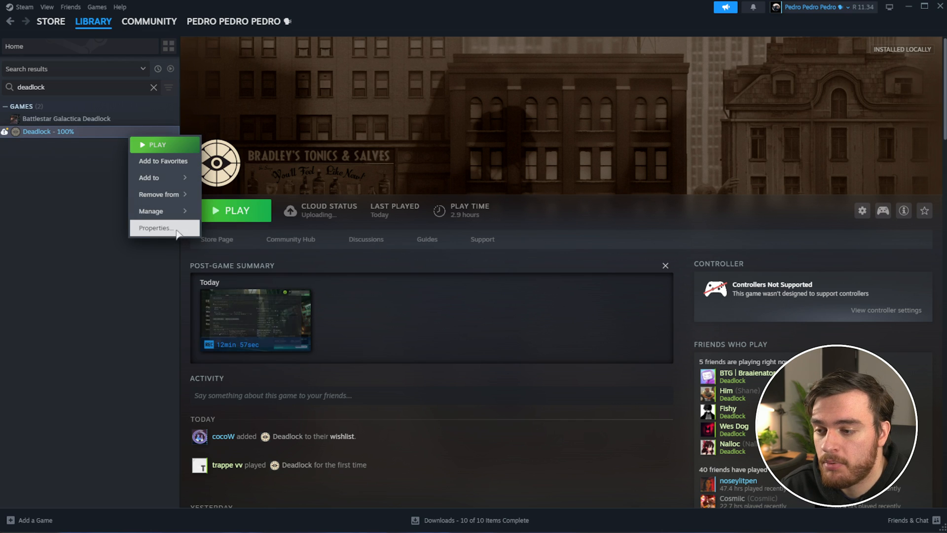
{"action": "left_click", "coordinate": [156, 228]}
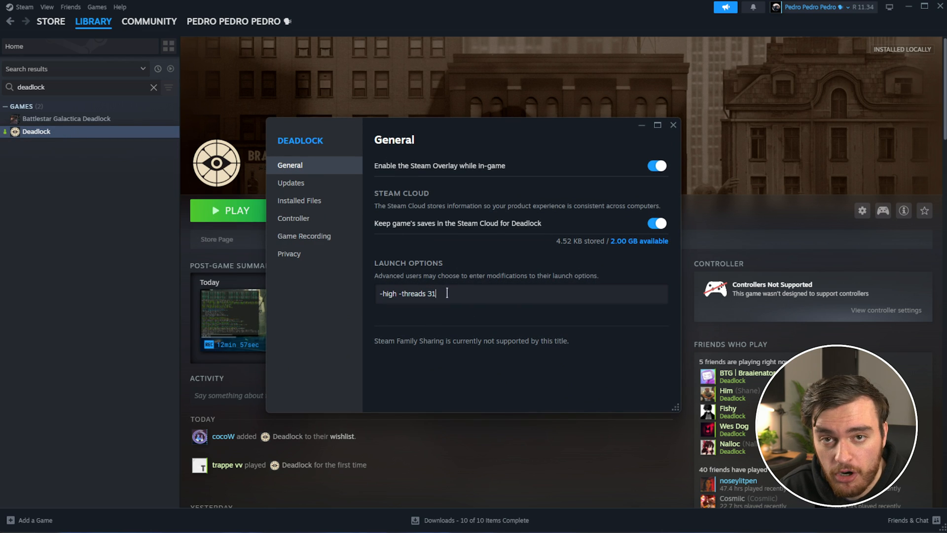
{"action": "type", "text": "+"}
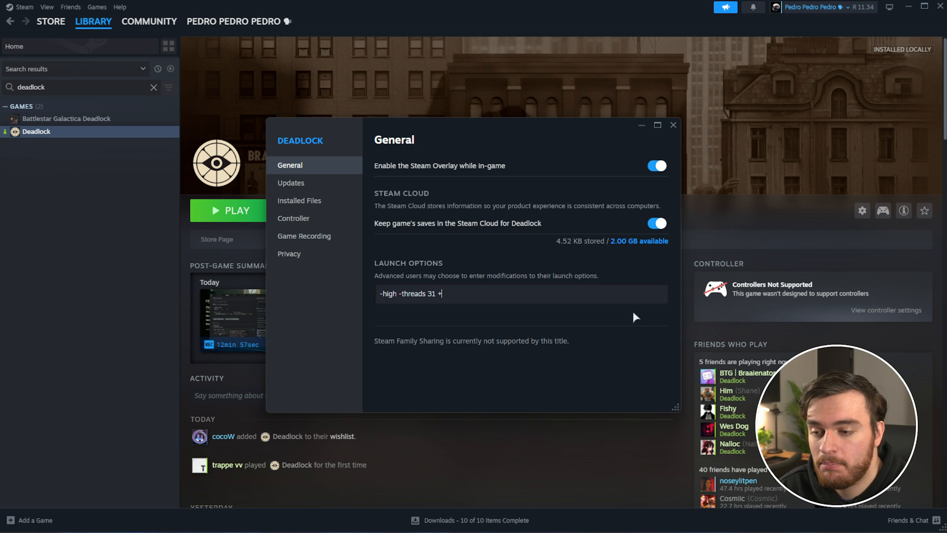
{"action": "type", "text": "citadel_region_override 1"}
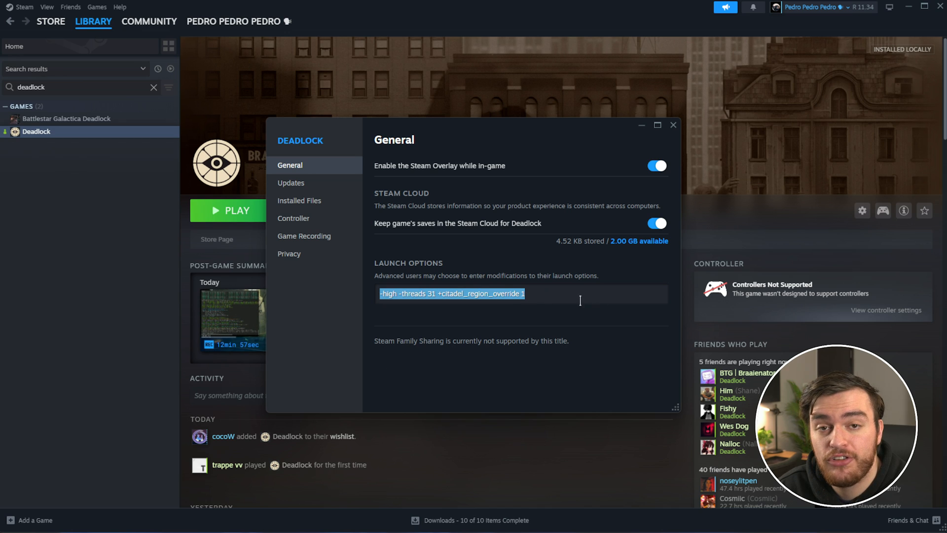
{"action": "left_click", "coordinate": [537, 313]}
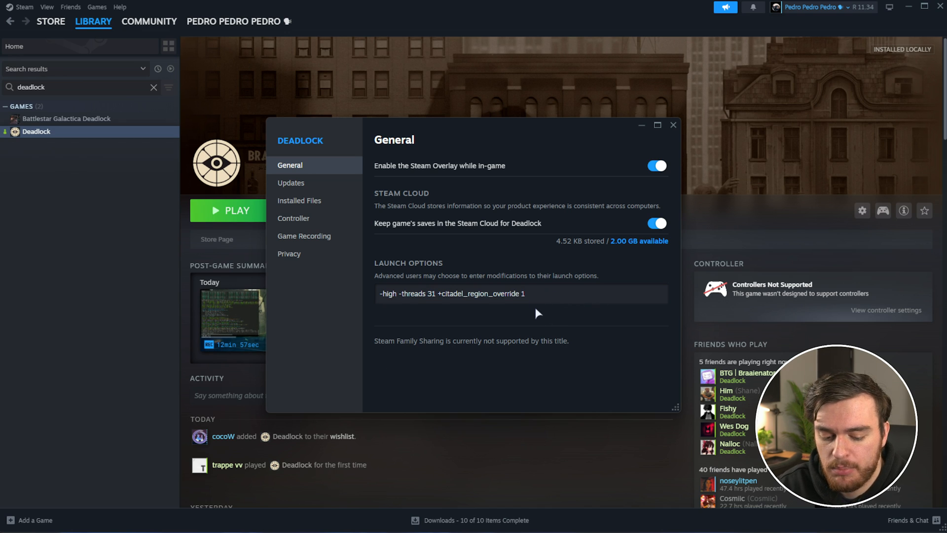
{"action": "left_click", "coordinate": [672, 125]}
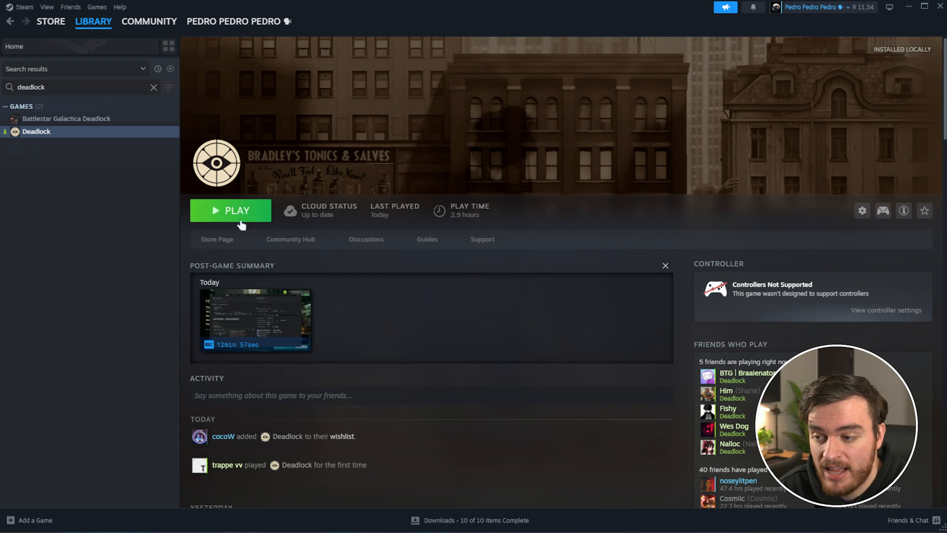
Relaunch Deadlock, confirm the console shows citadel_region_override = 3, and close the console
{"action": "left_click", "coordinate": [230, 210]}
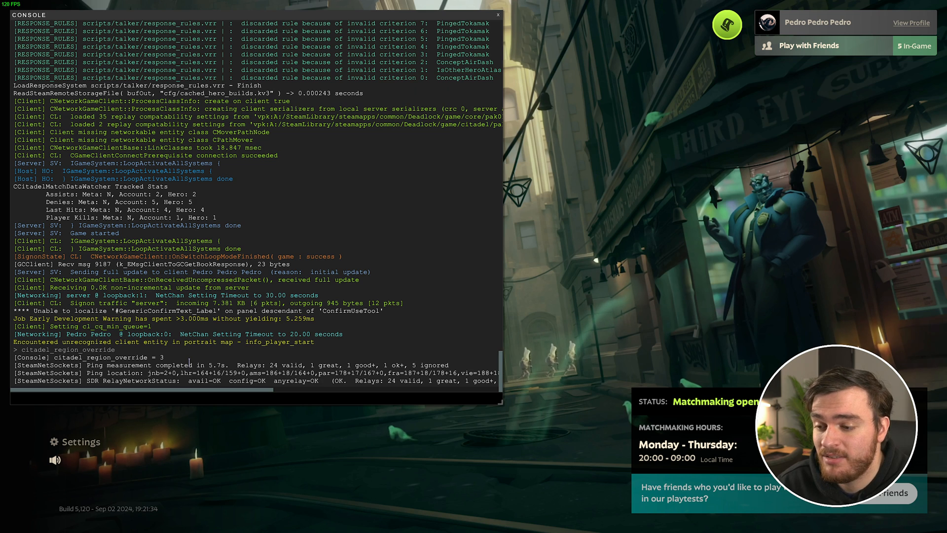
{"action": "left_click", "coordinate": [497, 15]}
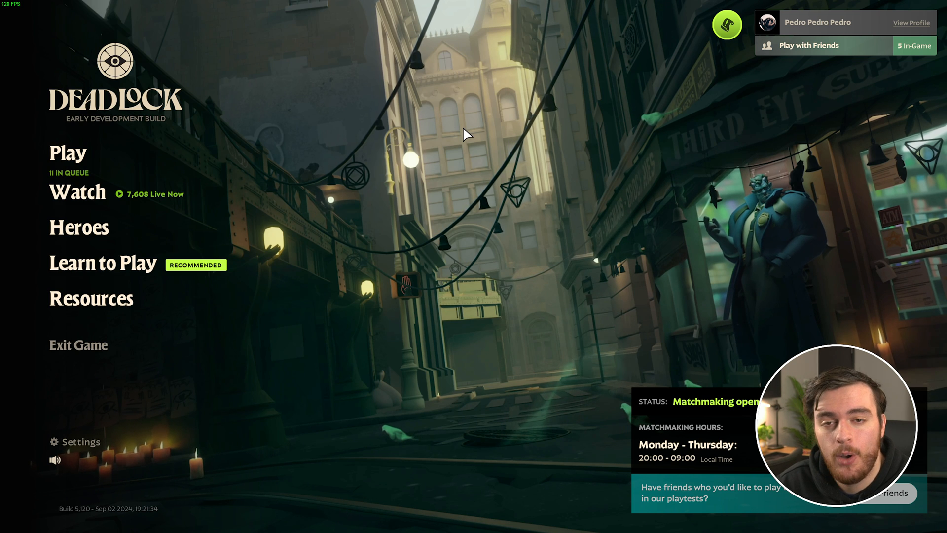